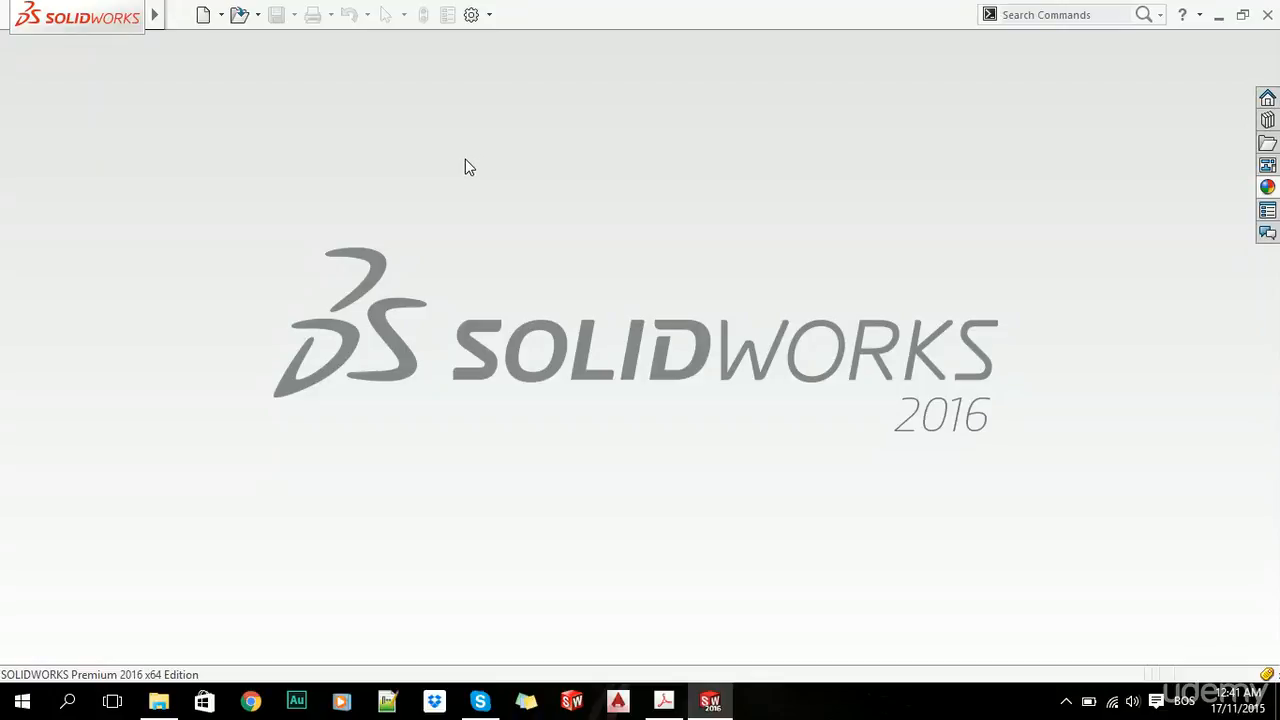
mouse_move(392, 178)
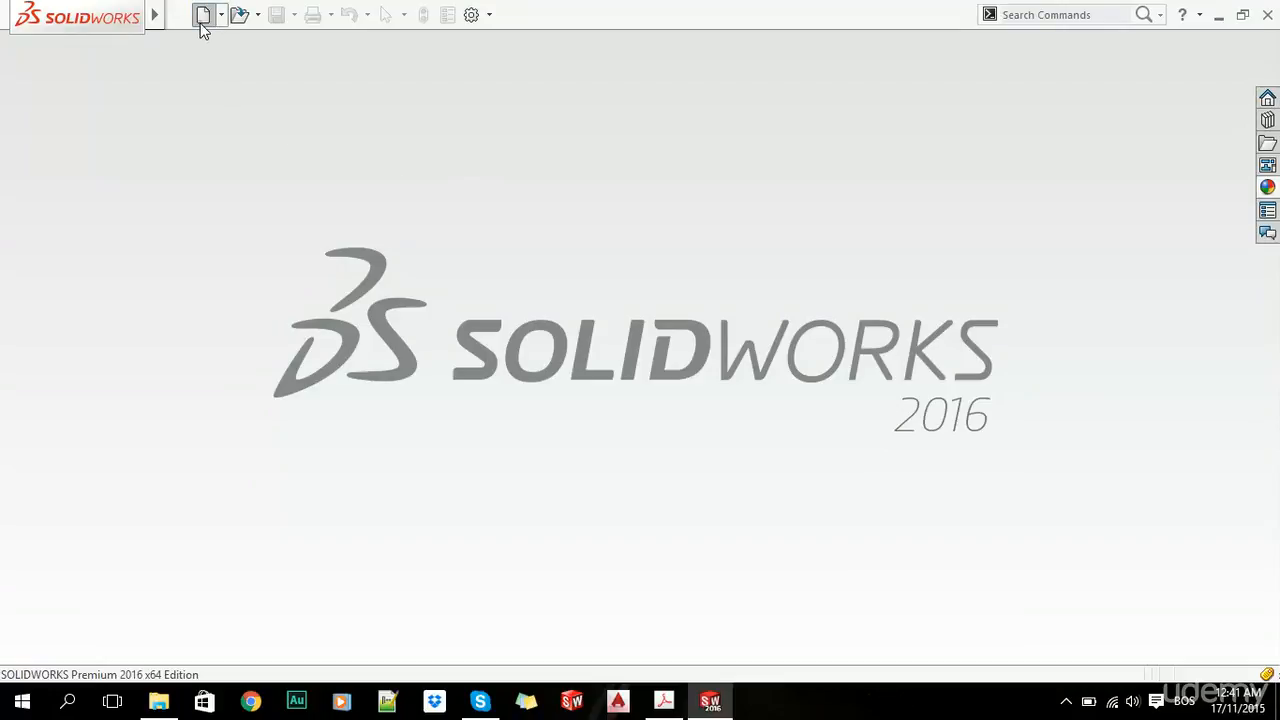
Create a new part and sketch the goblet's foot, stem and cup half-profile on the Front plane.
left_click(205, 14)
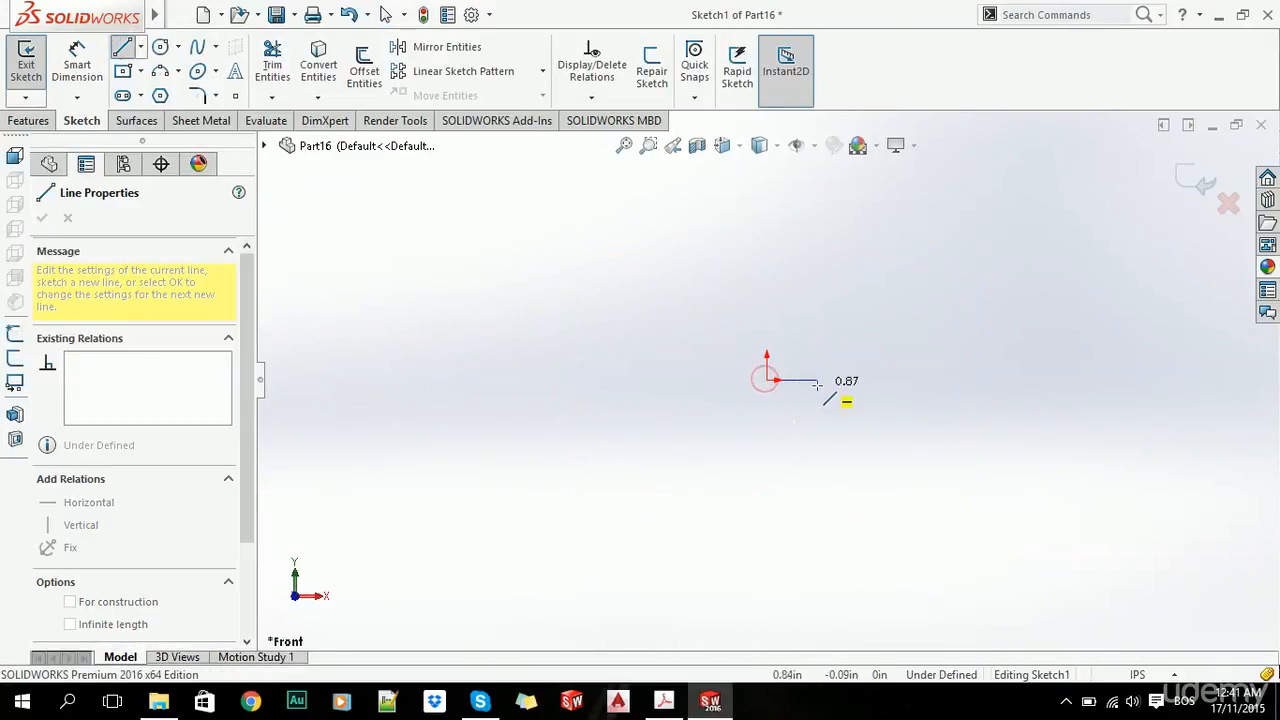
left_click(775, 310)
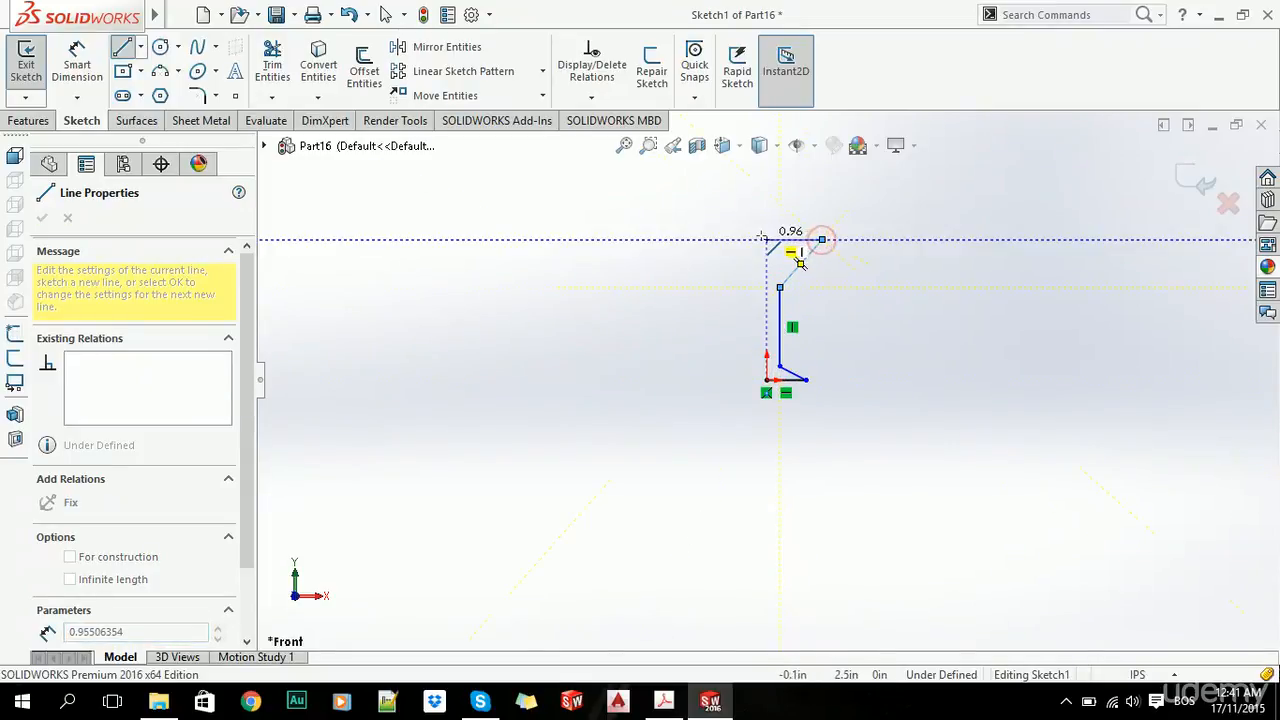
left_click_drag(822, 239, 822, 239)
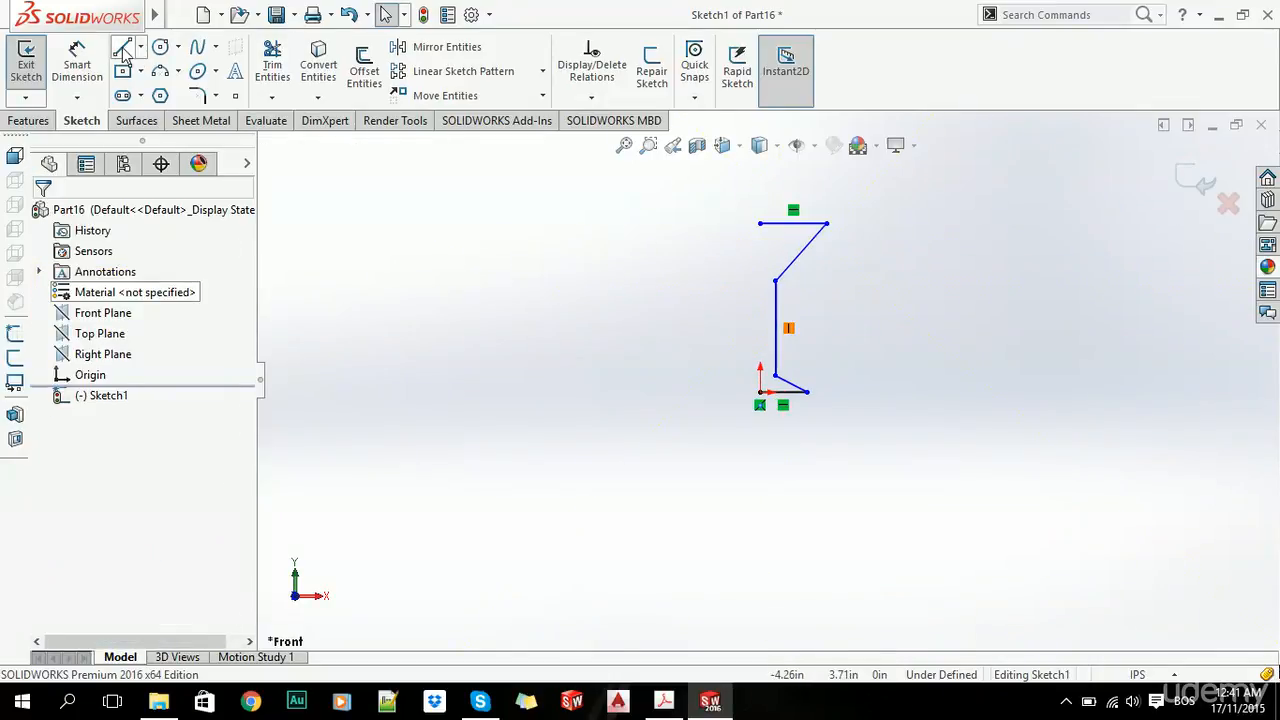
left_click(122, 47)
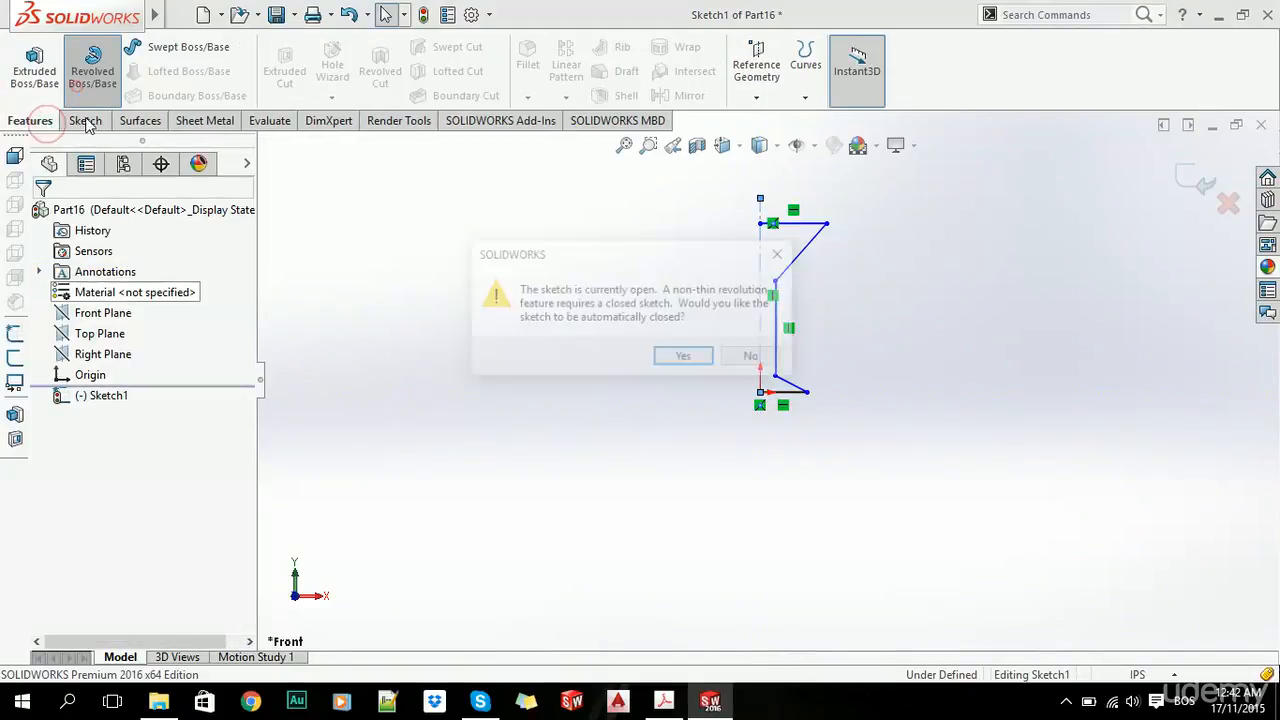
Auto-close the open sketch and revolve it Blind 360 degrees around Line6.
left_click(683, 355)
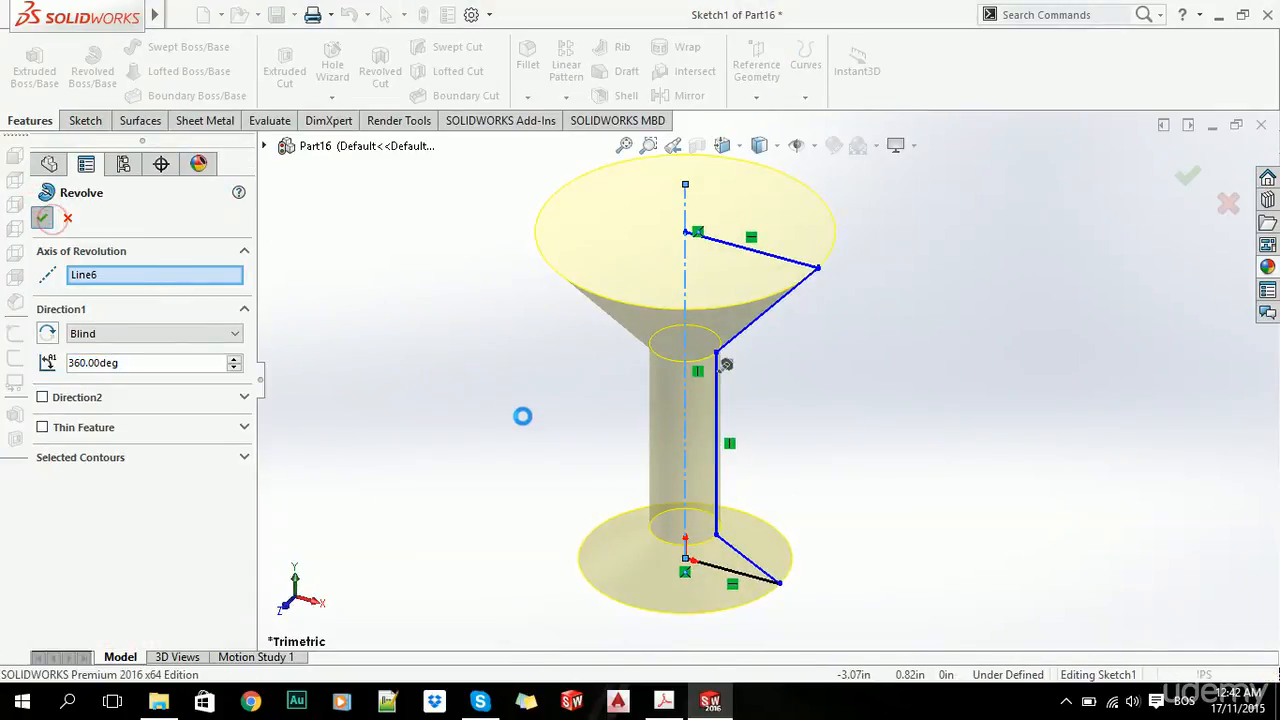
left_click(42, 218)
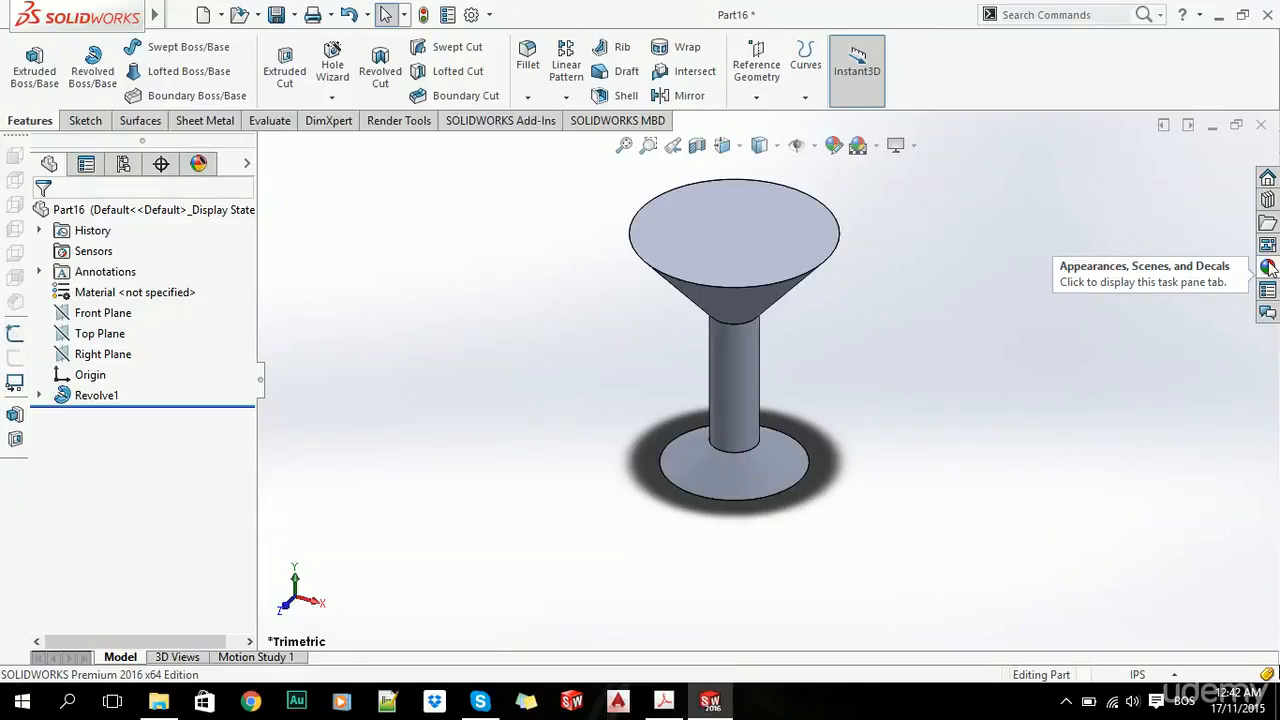
Edit the color appearance from DisplayManager in Advanced mode, showing the Illumination tab.
left_click(1267, 267)
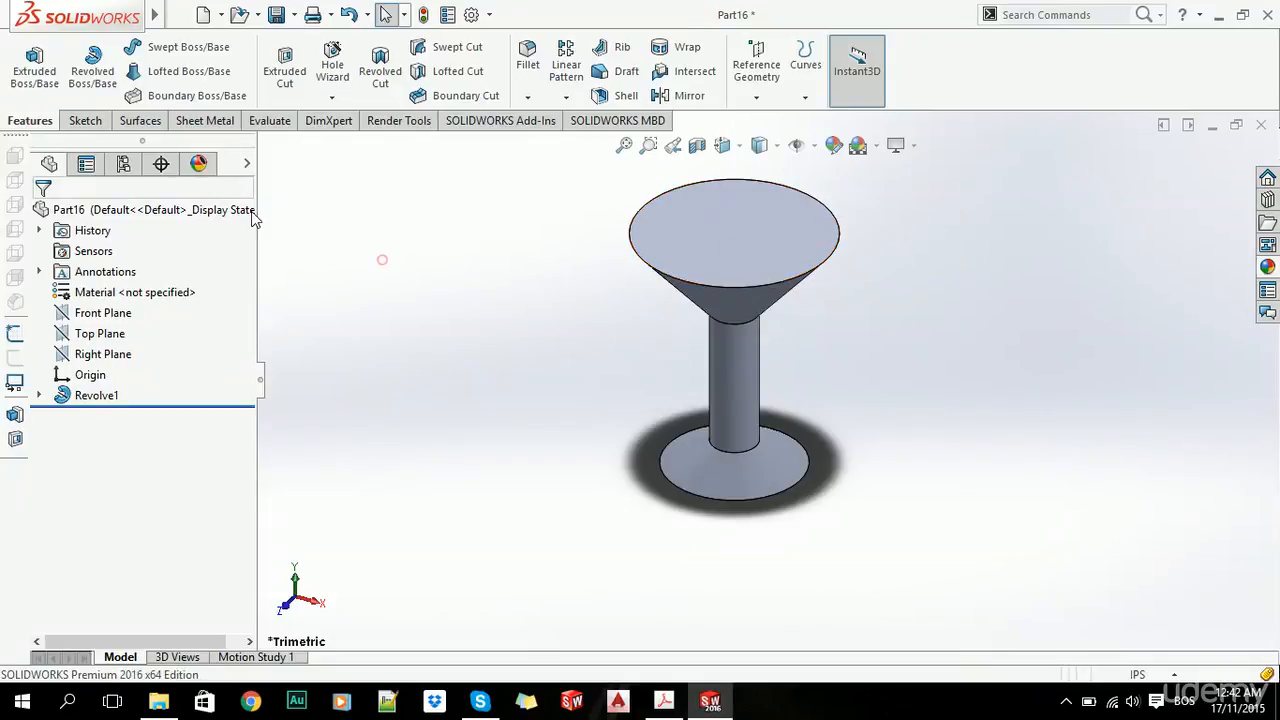
left_click(198, 163)
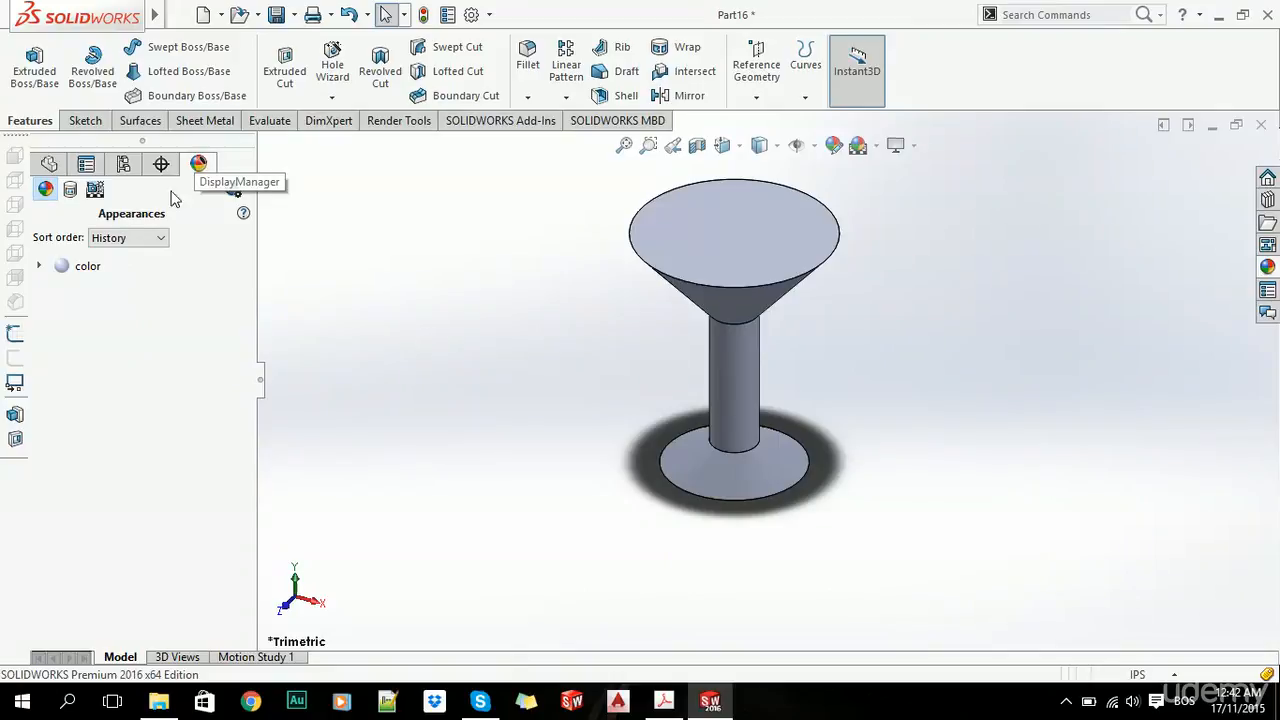
right_click(88, 266)
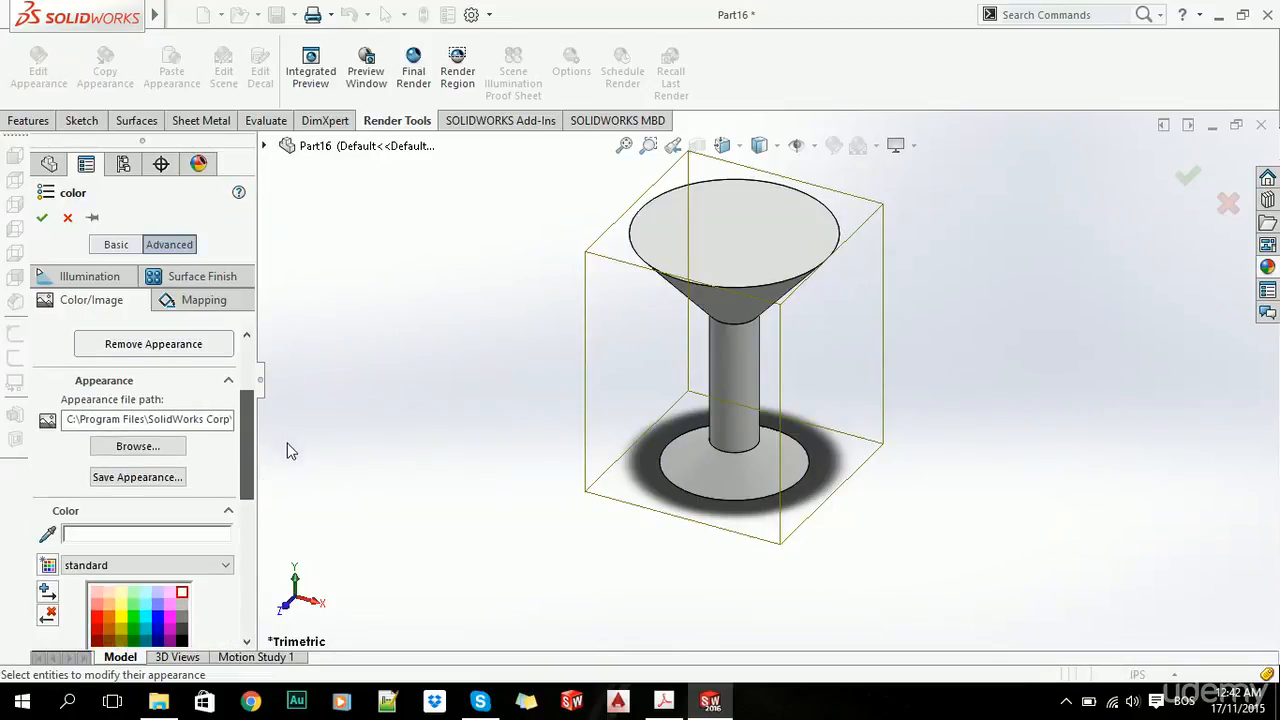
left_click(740, 280)
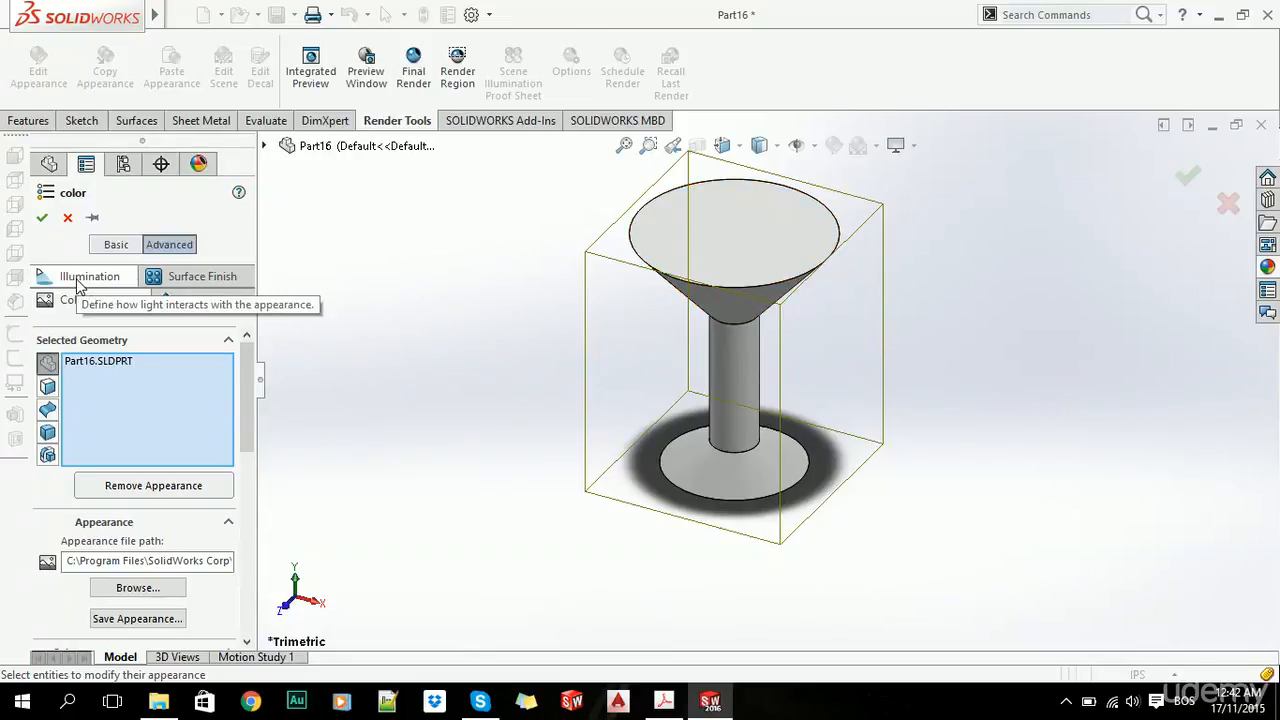
left_click(89, 276)
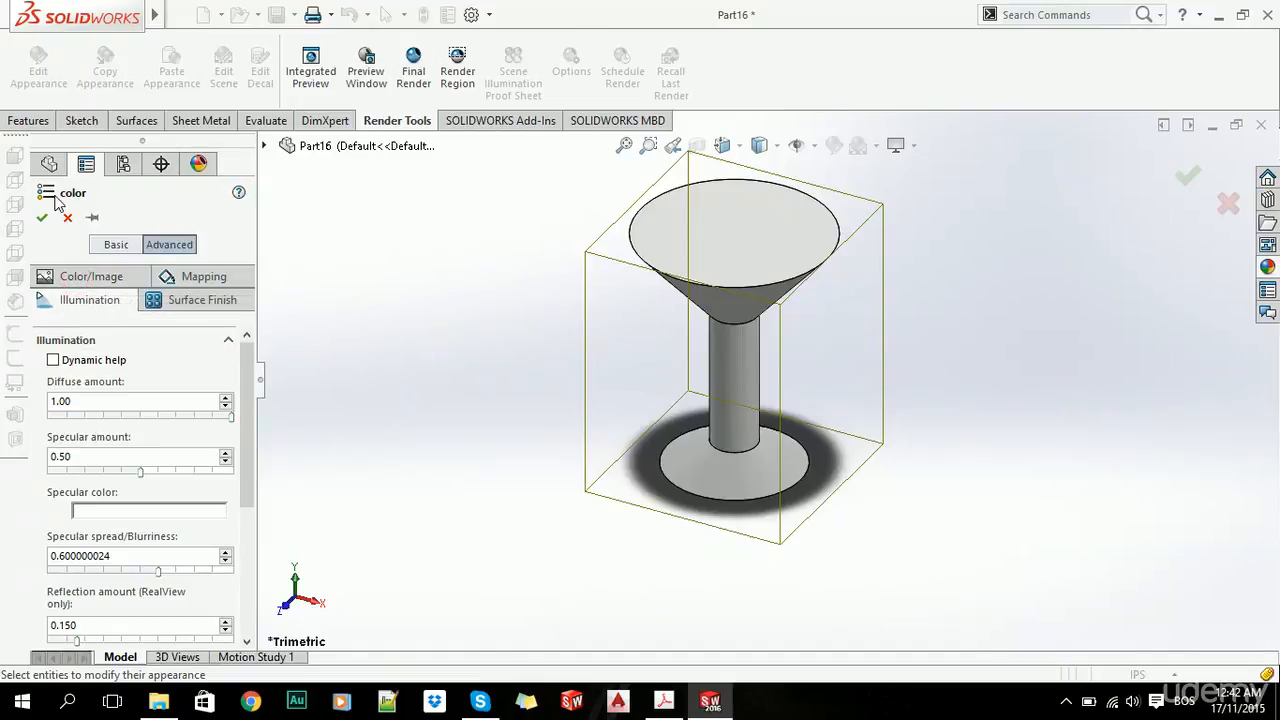
mouse_move(230, 395)
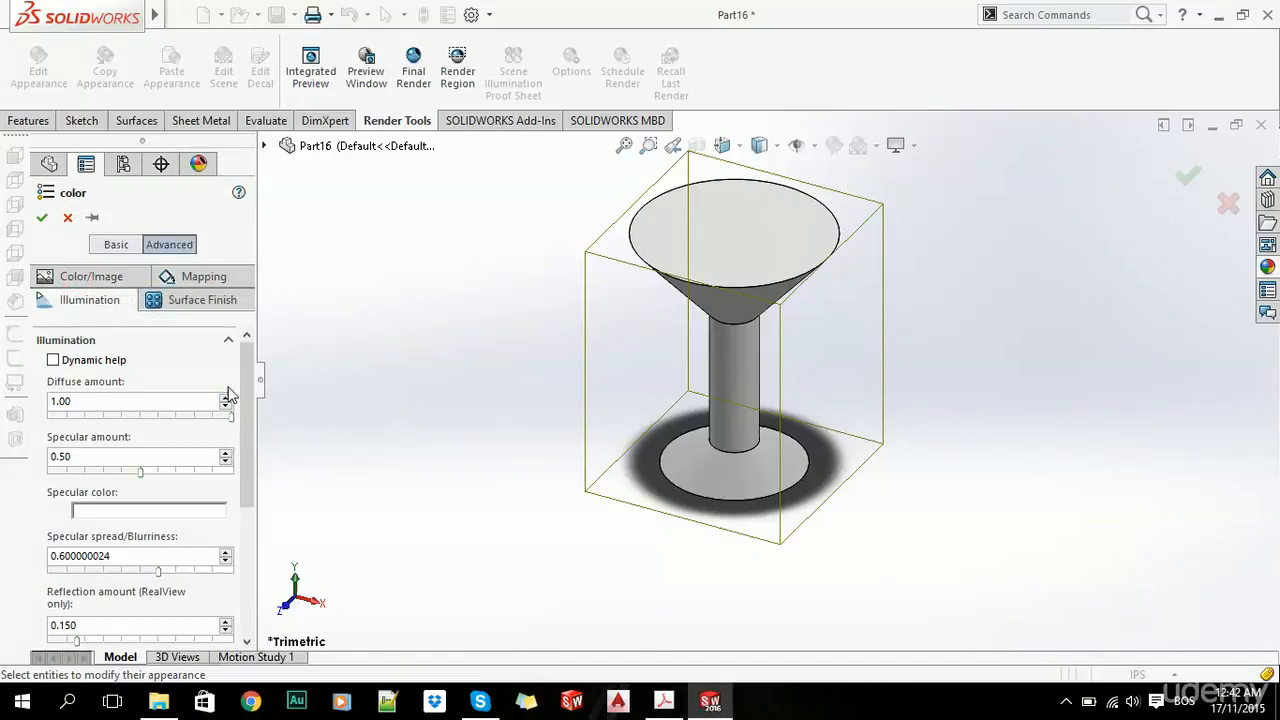
Enable Dynamic help, then set Reflection amount 0.300 and Transparent amount 0.61.
left_click(52, 360)
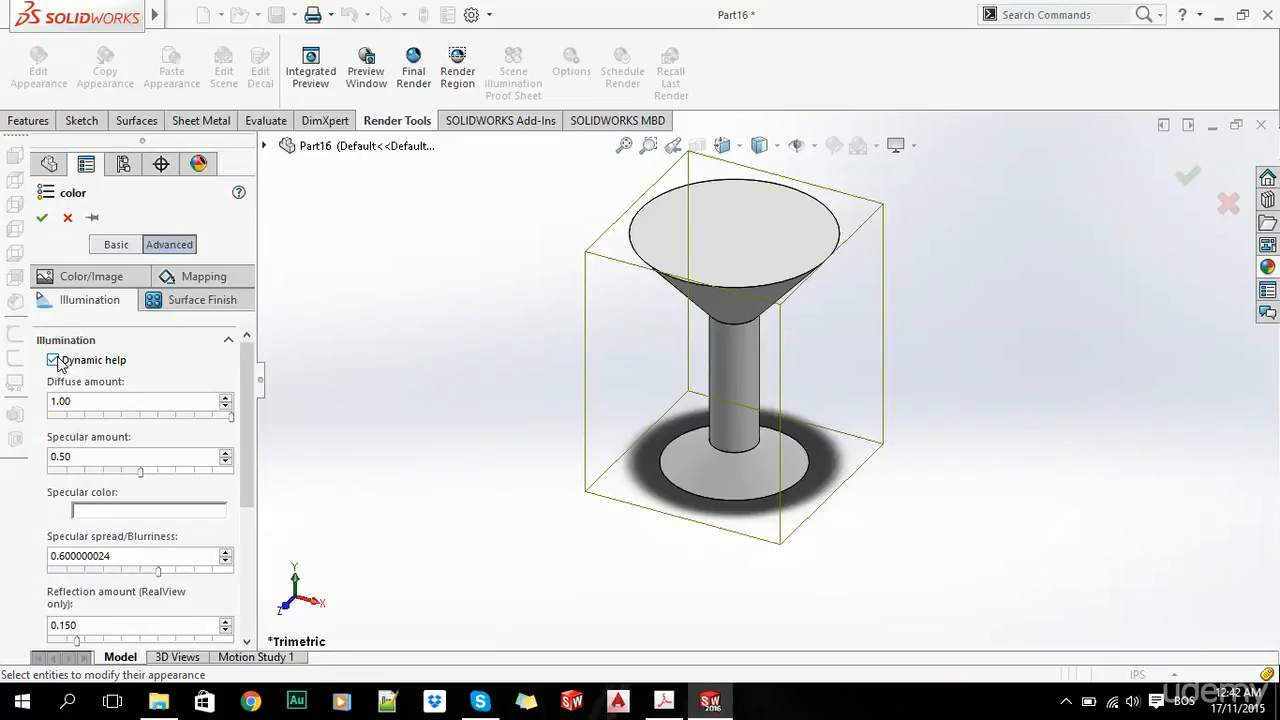
mouse_move(110, 401)
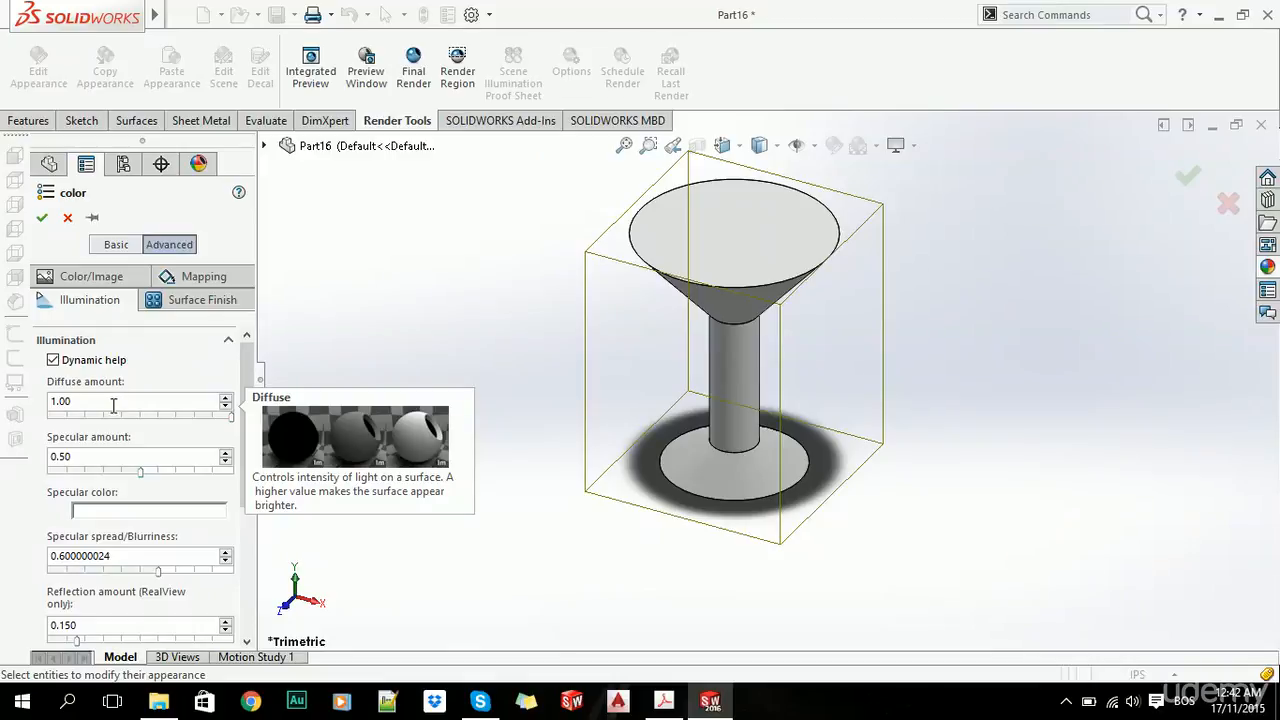
mouse_move(147, 460)
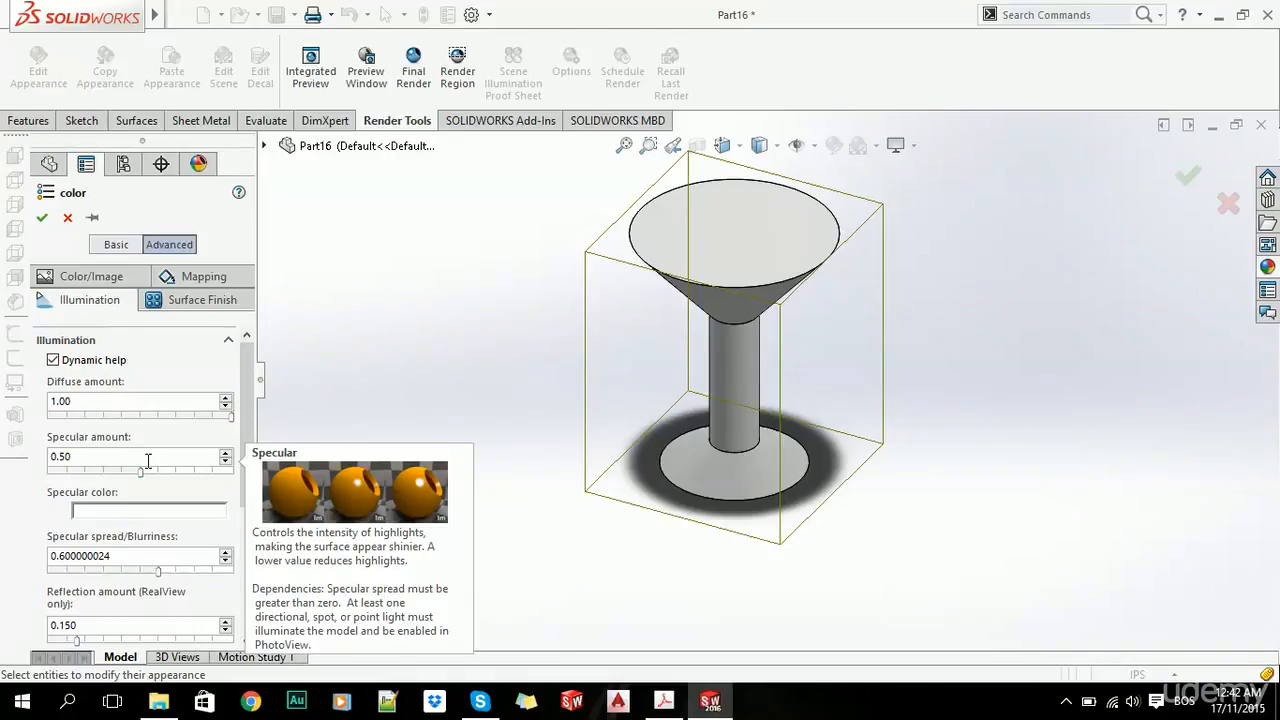
scroll("down", 3)
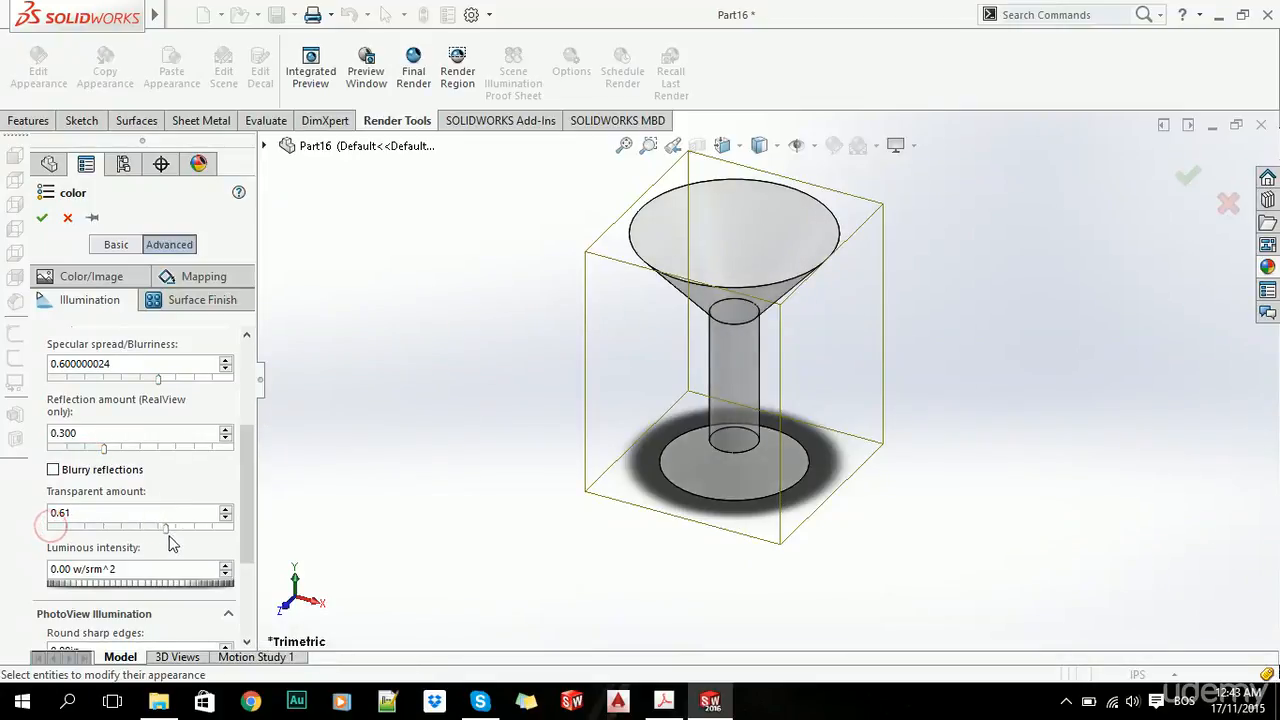
Drag the Transparent amount slider to 0.80 and scroll the Illumination panel.
left_click_drag(165, 525, 88, 525)
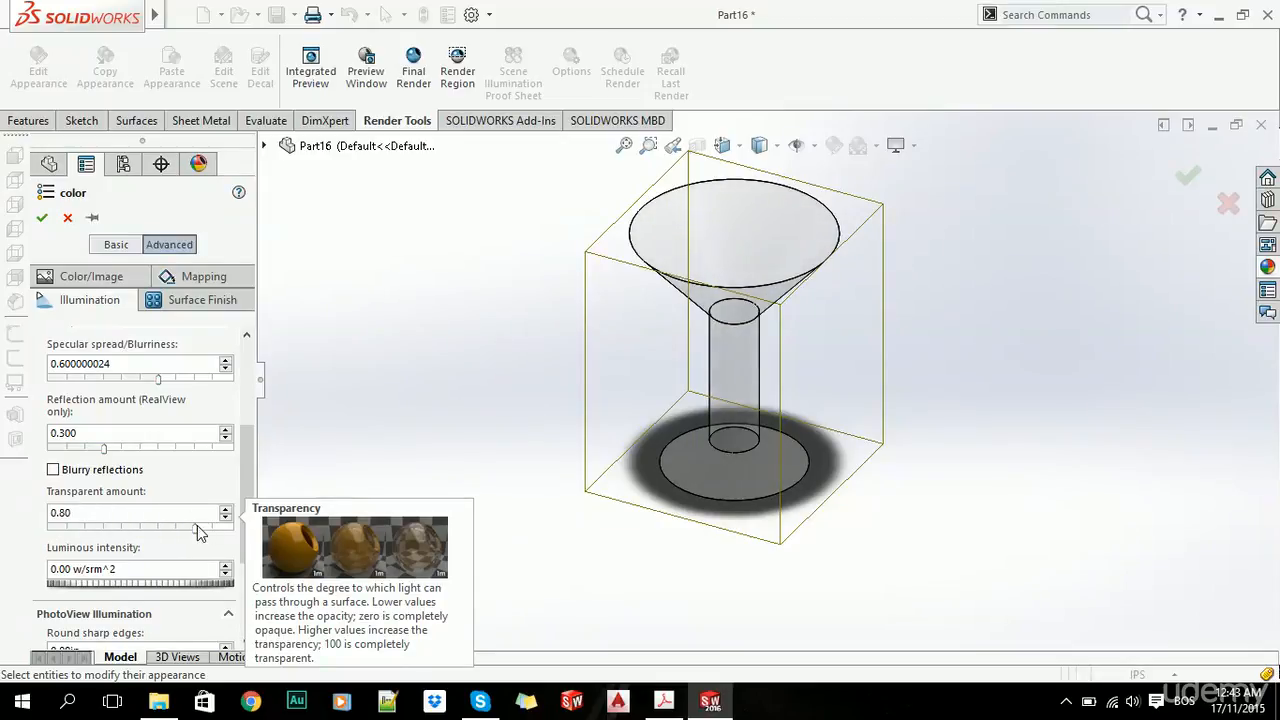
scroll("down", 3)
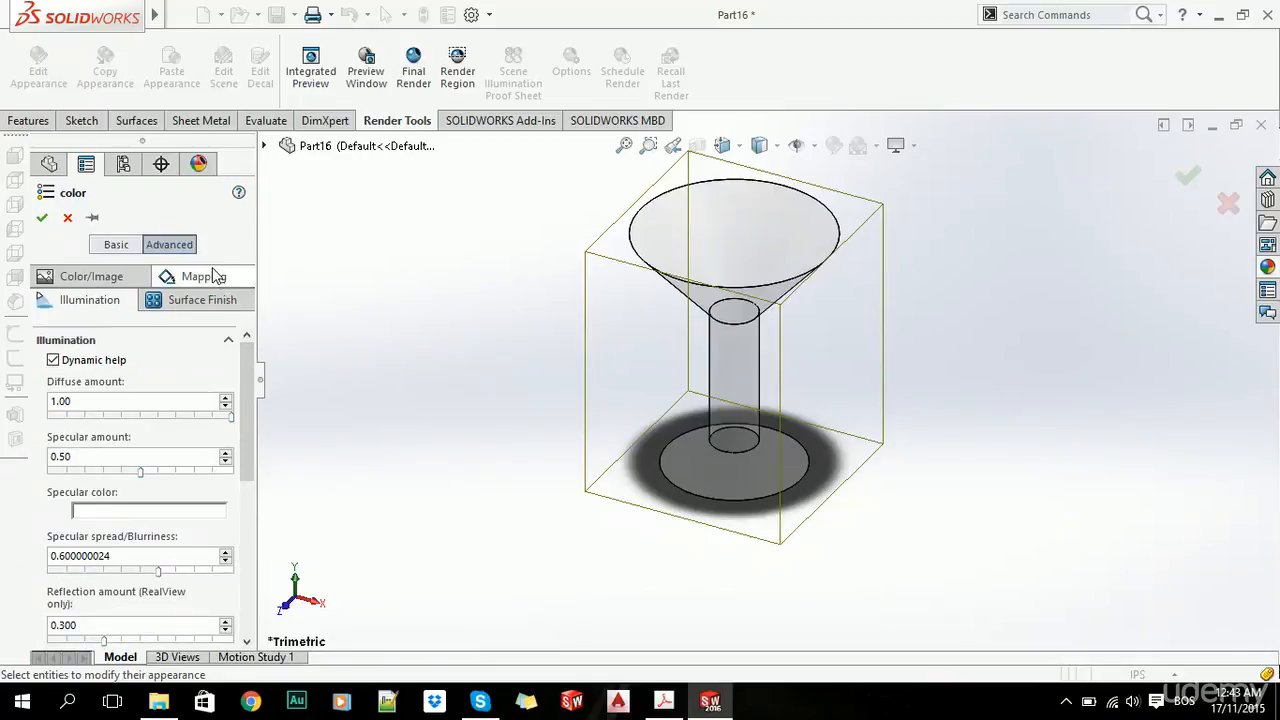
mouse_move(205, 276)
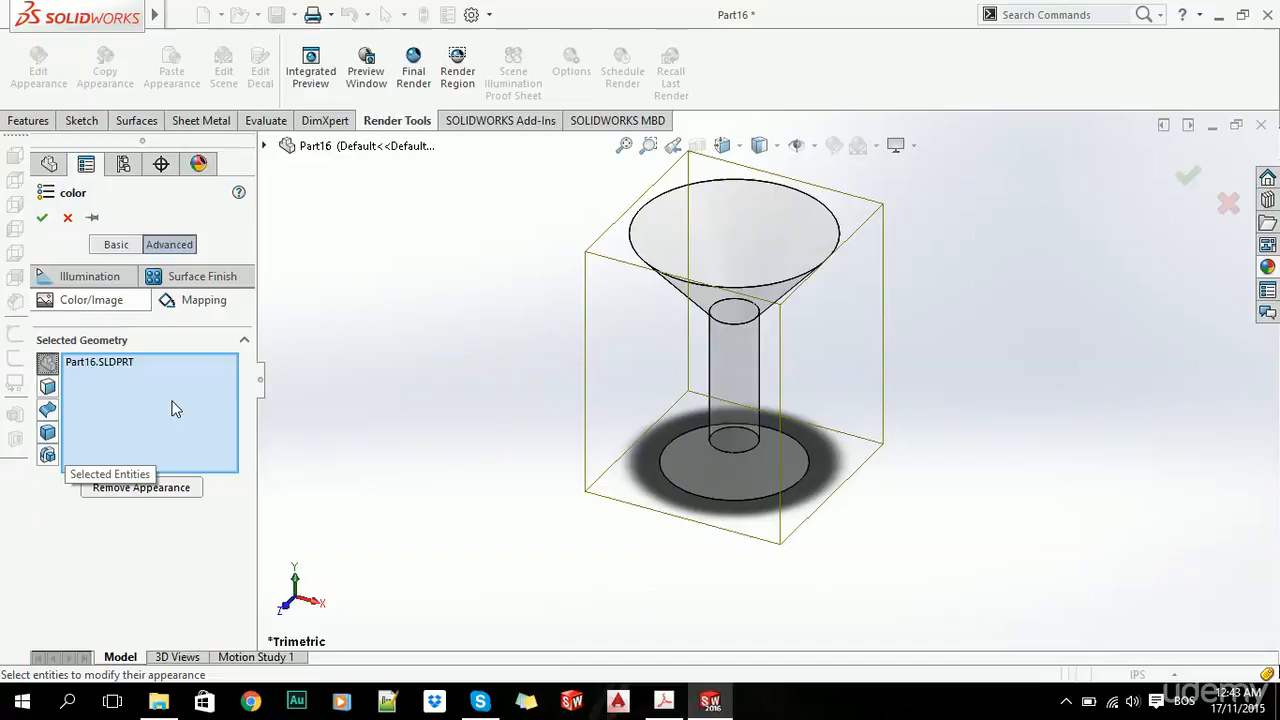
mouse_move(200, 280)
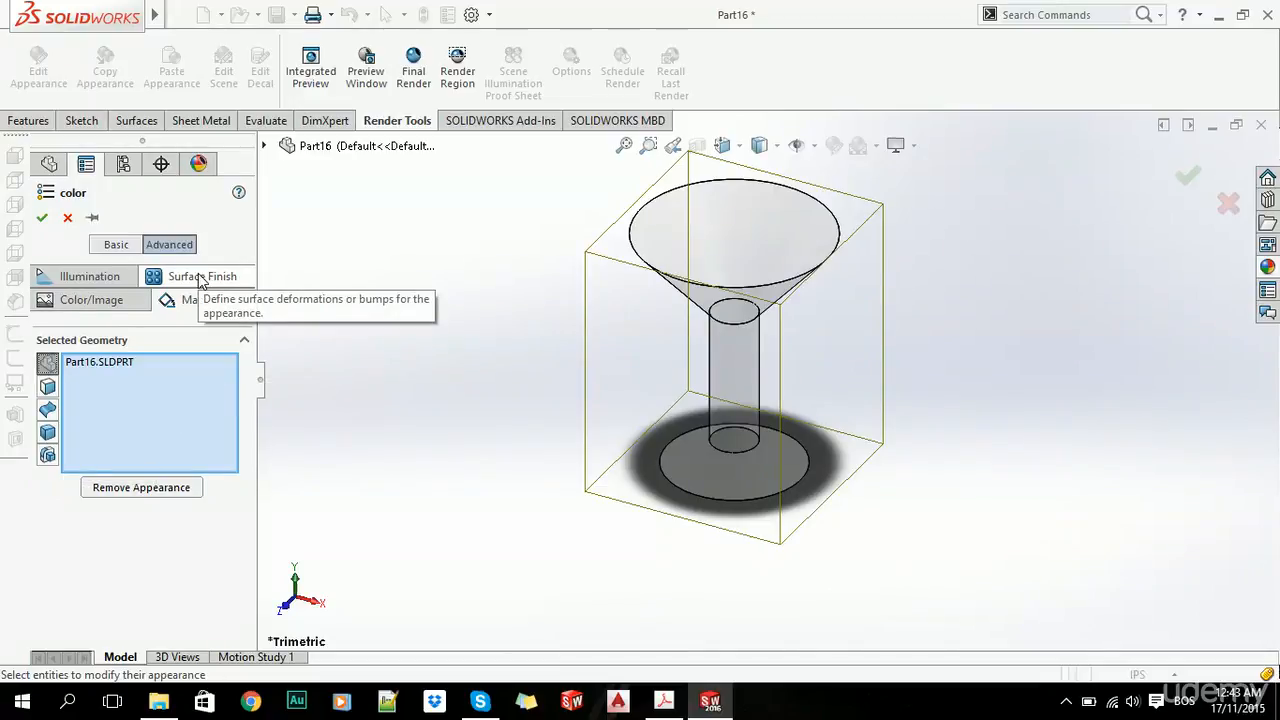
Show the Surface Finish settings of the goblet's appearance.
left_click(203, 276)
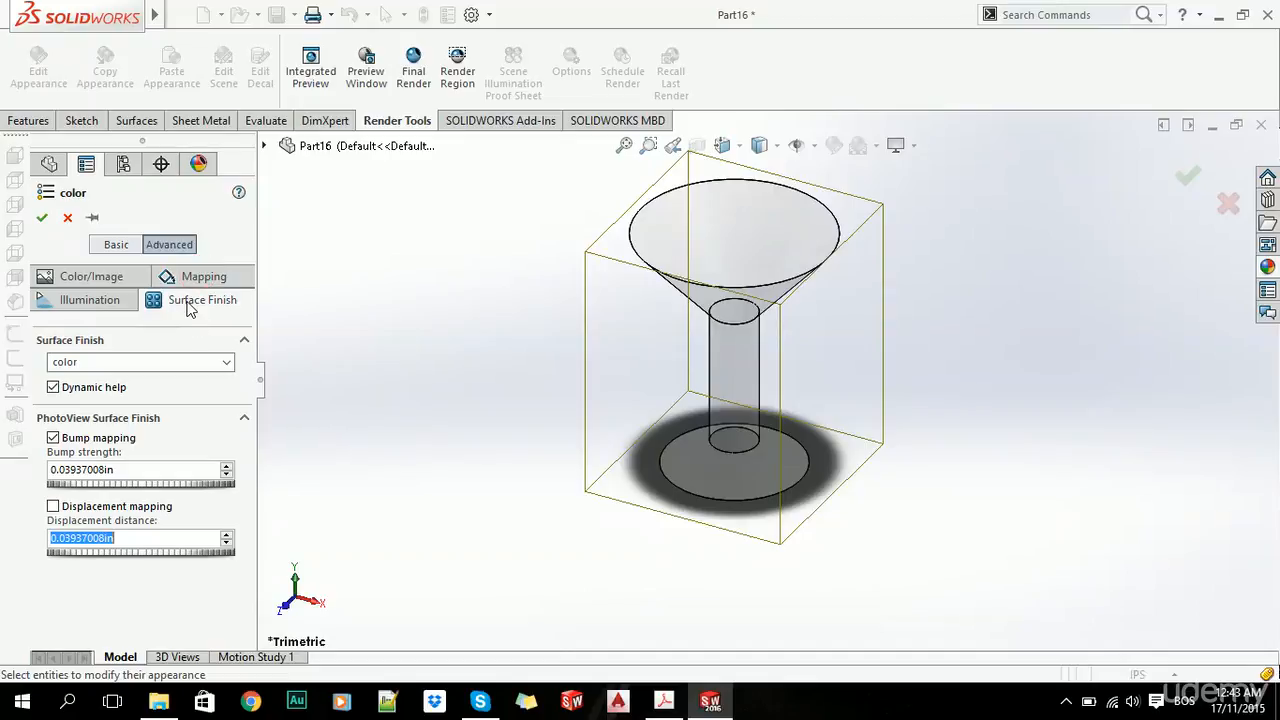
mouse_move(93, 505)
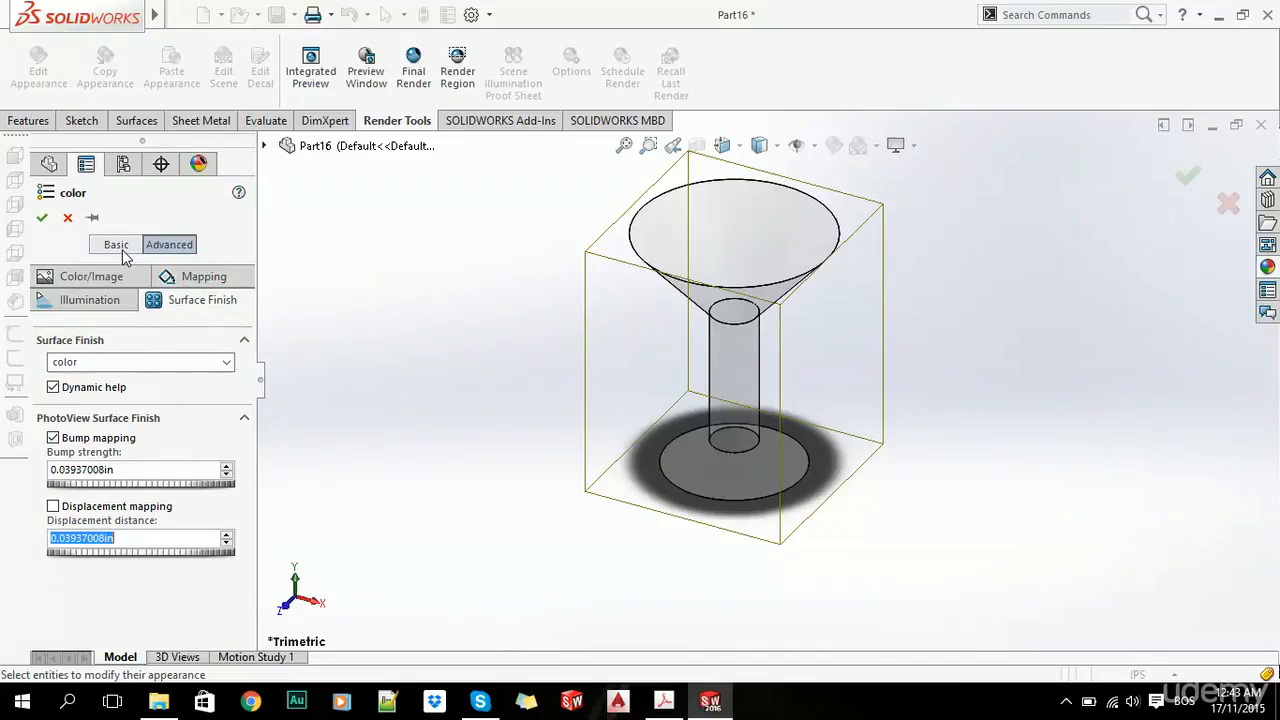
Switch the appearance PropertyManager to Basic mode.
left_click(115, 244)
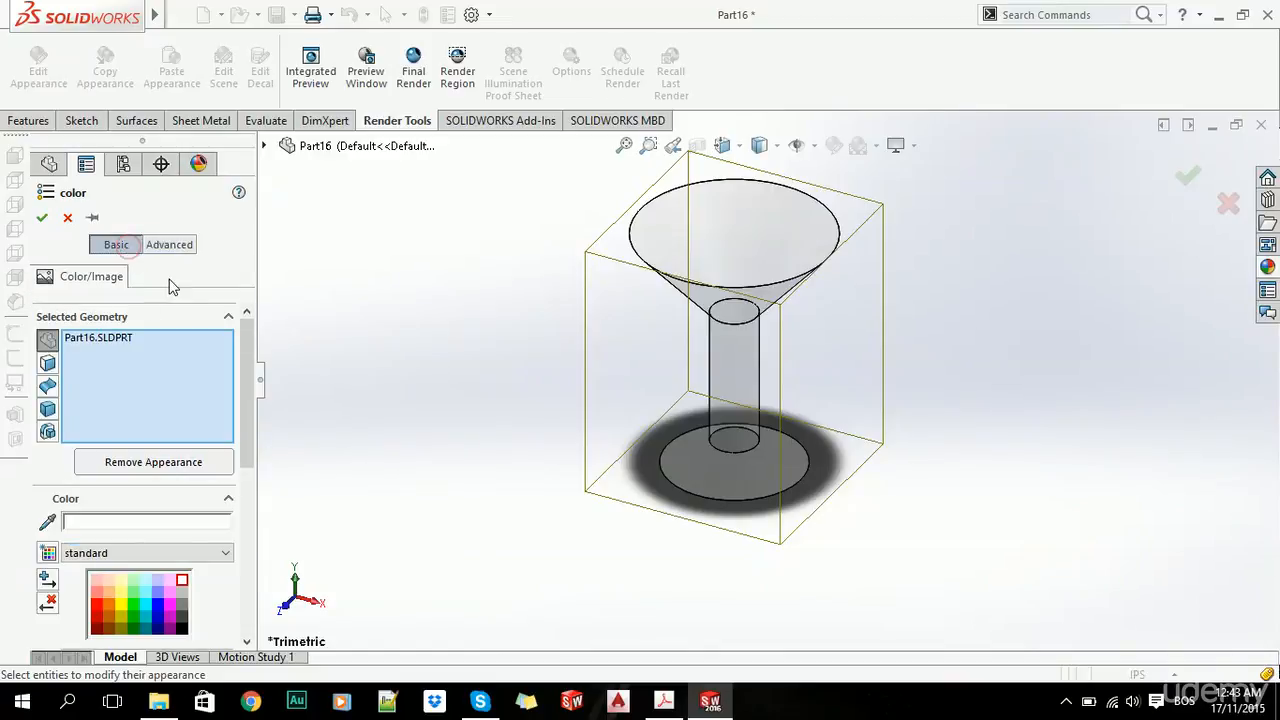